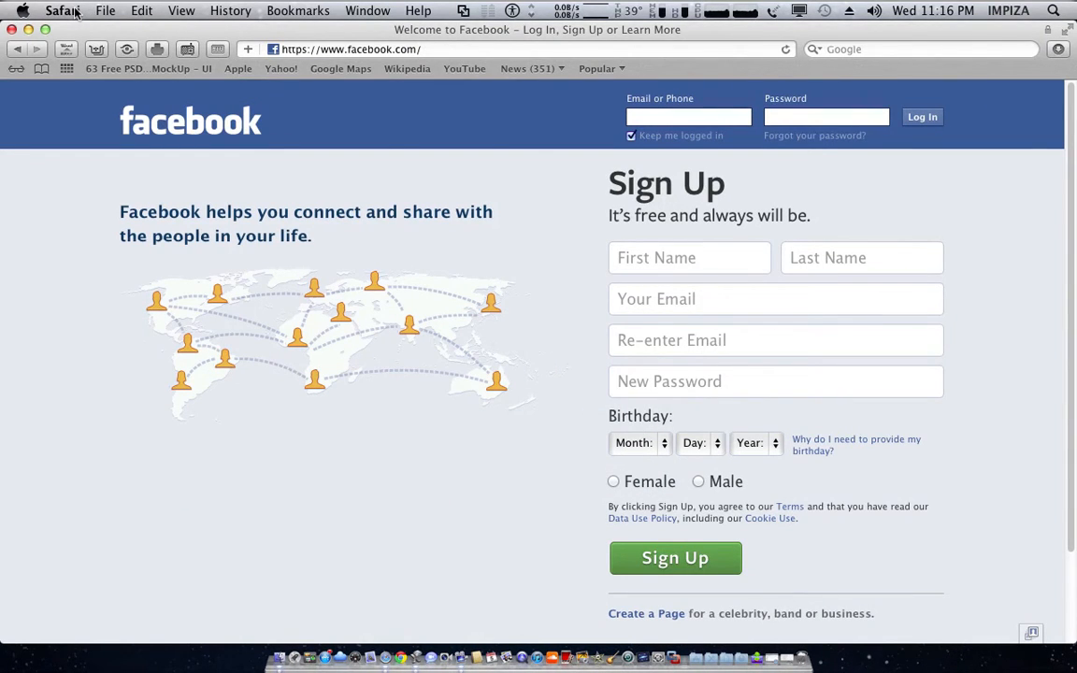
- Enable 'Show Develop menu in menu bar' in Safari's Advanced preferences
left_click(62, 10)
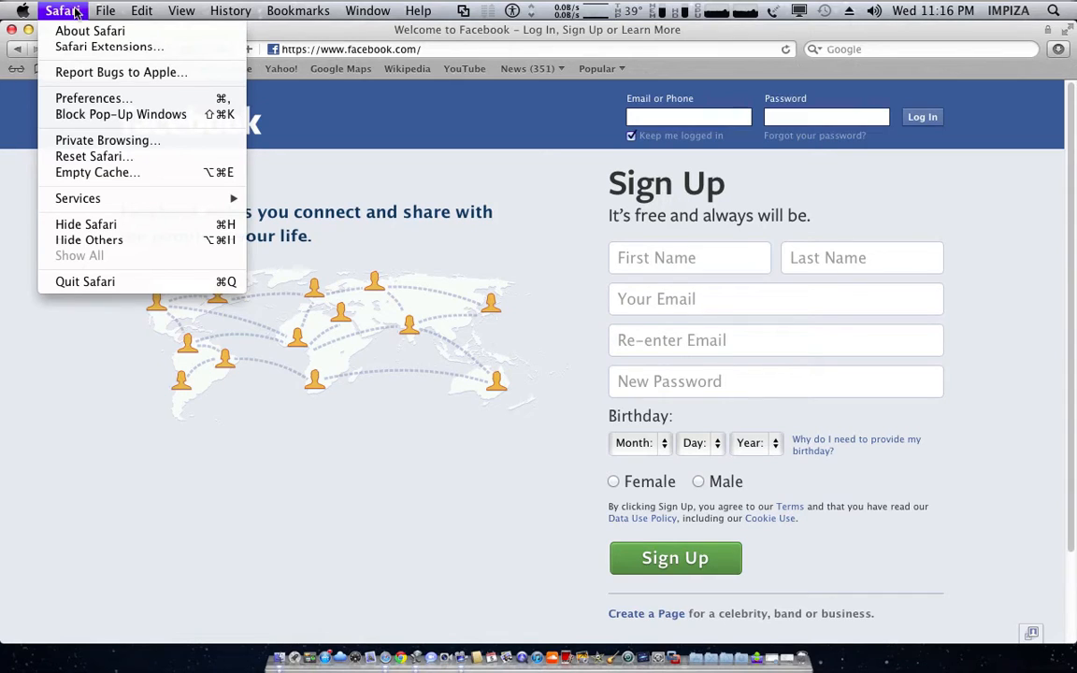
mouse_move(94, 98)
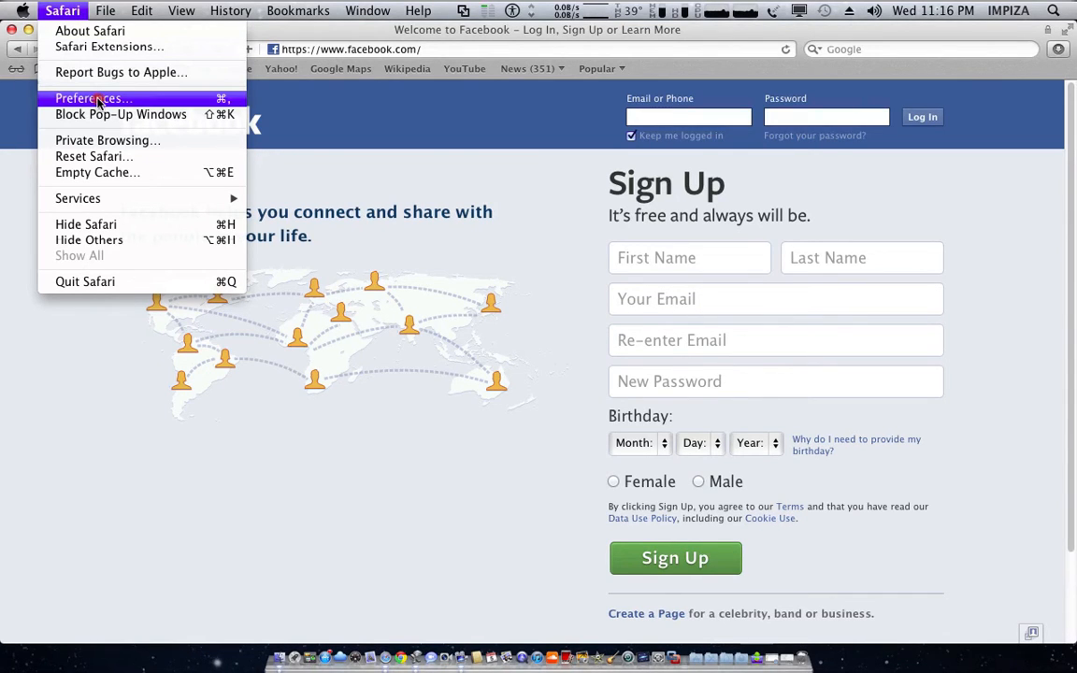
left_click(94, 98)
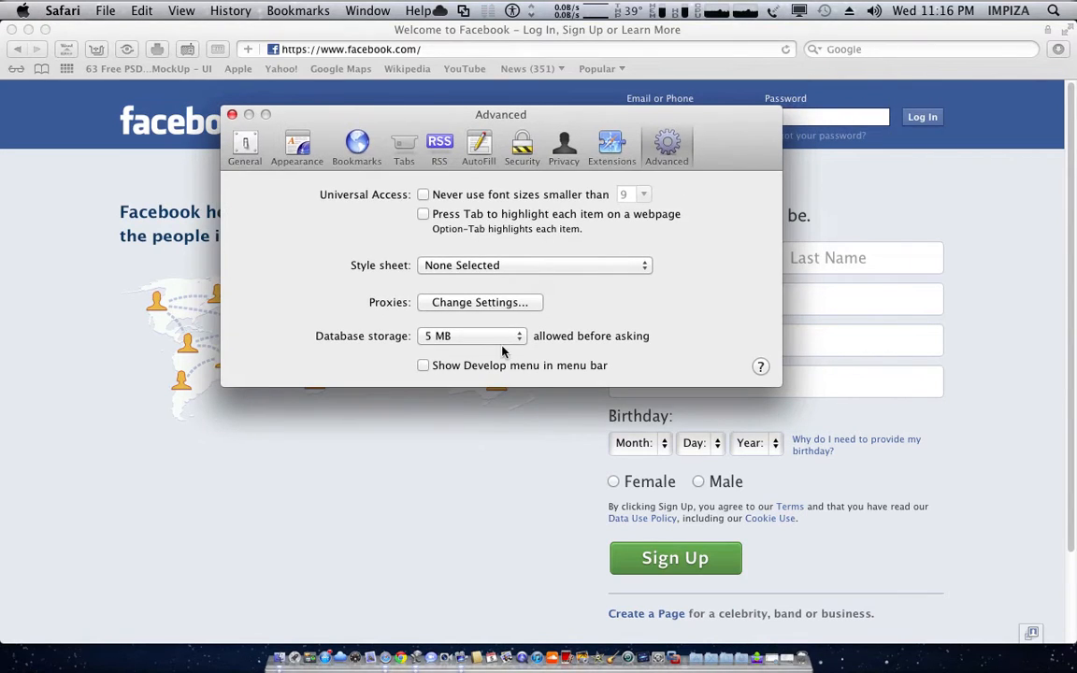
mouse_move(449, 365)
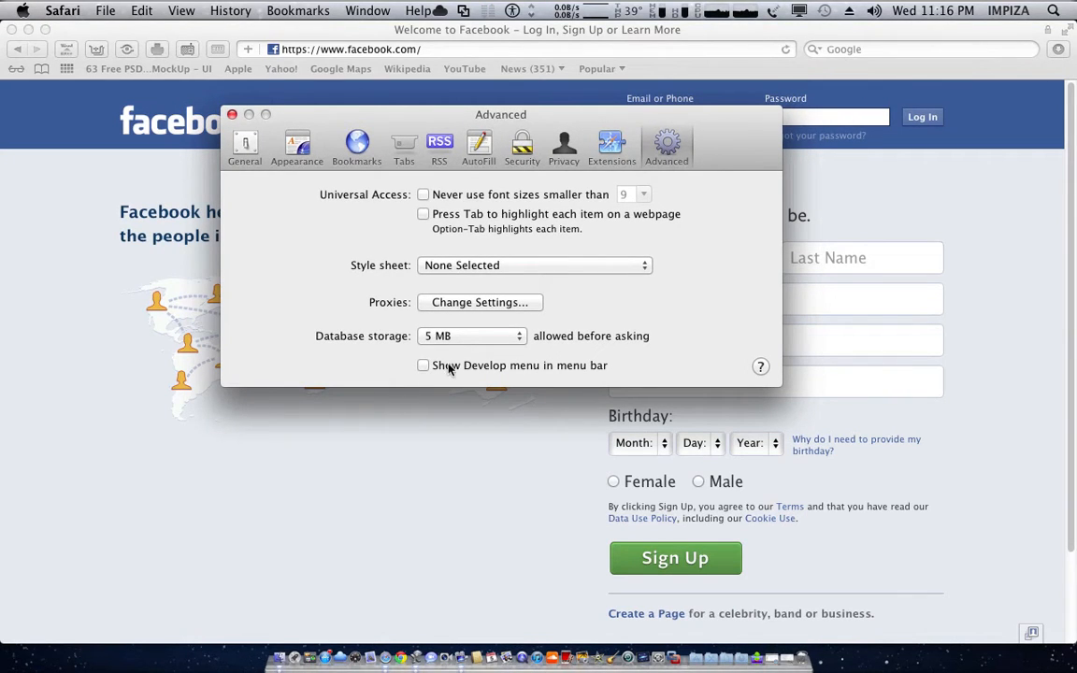
mouse_move(521, 372)
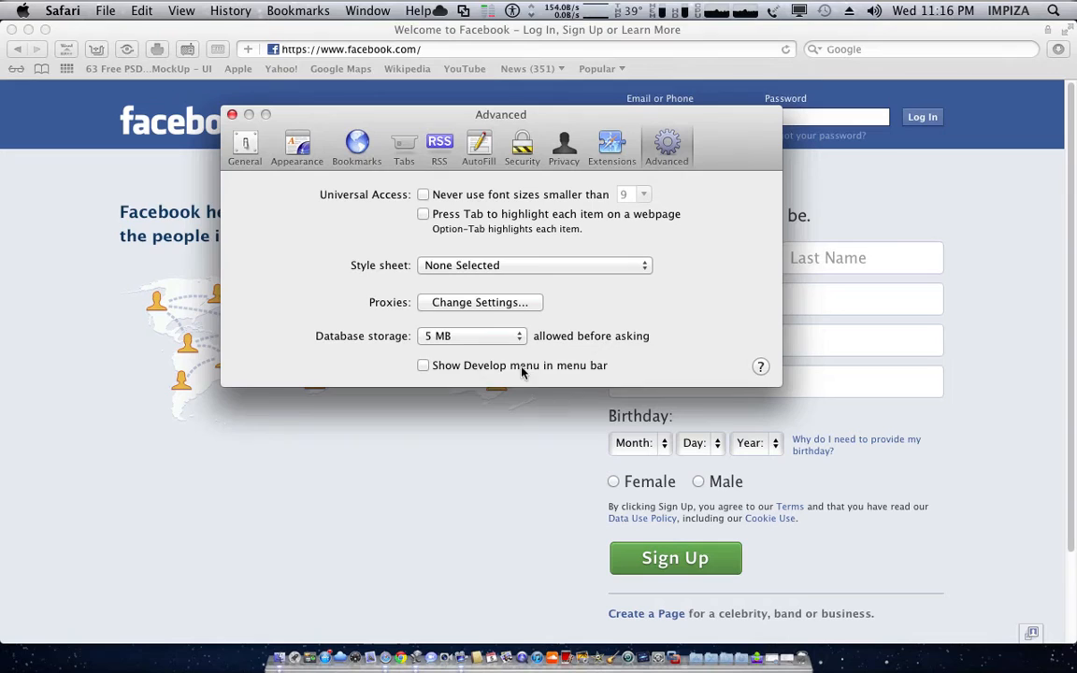
left_click(424, 366)
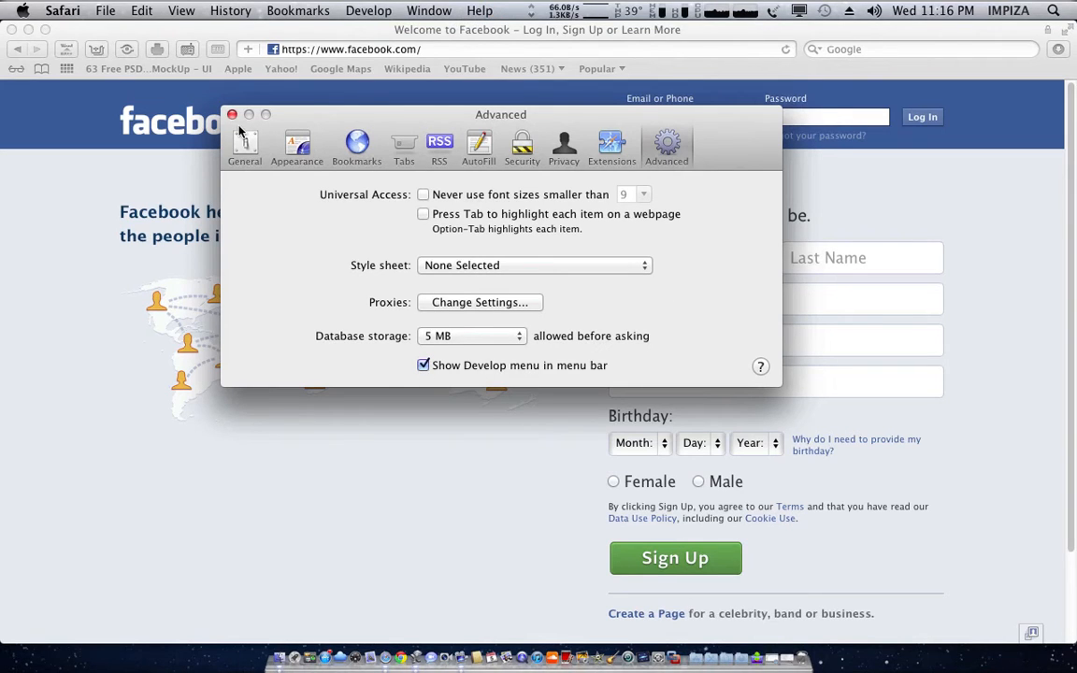
- Close Preferences and show the Web Inspector on the Facebook login page via the Develop menu
left_click(232, 114)
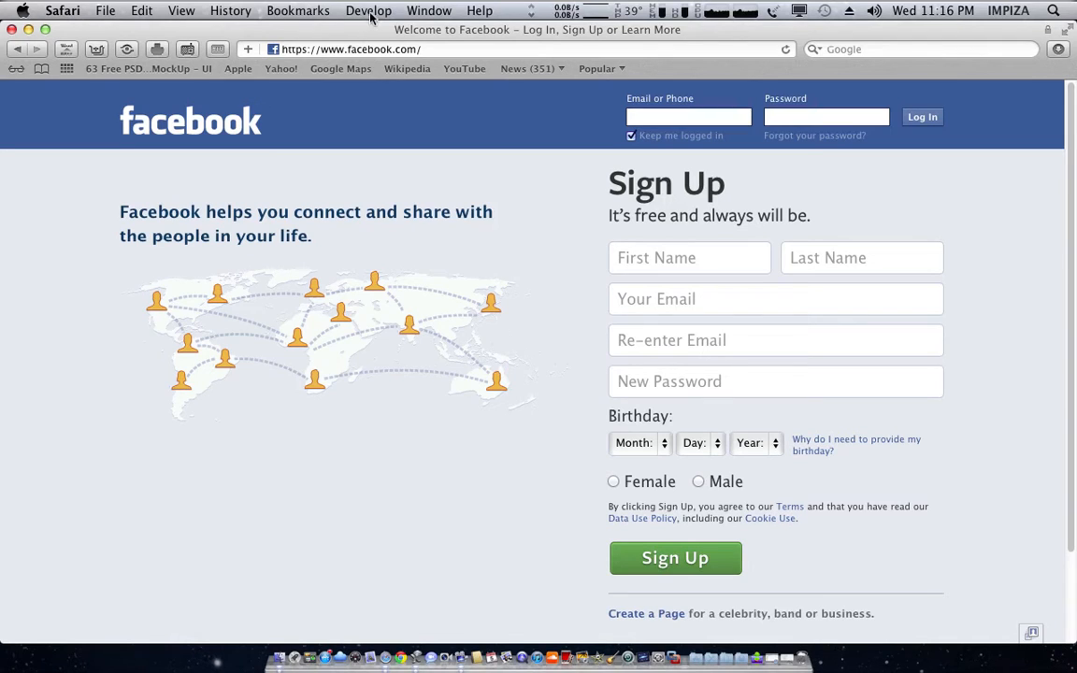
left_click(368, 10)
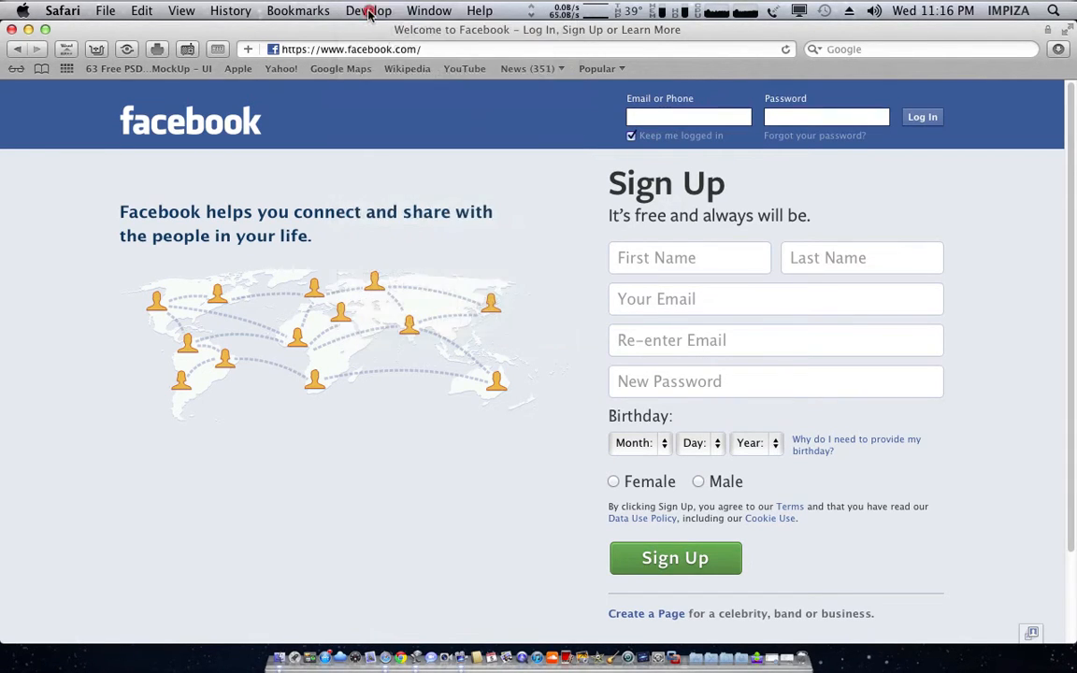
left_click(367, 10)
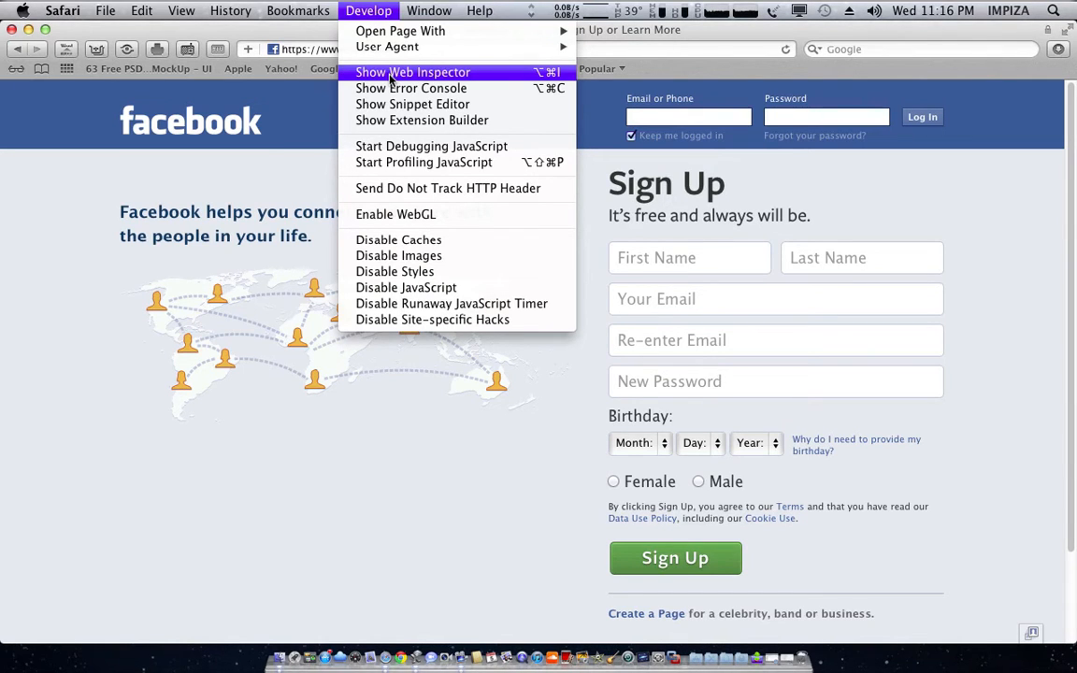
left_click(412, 71)
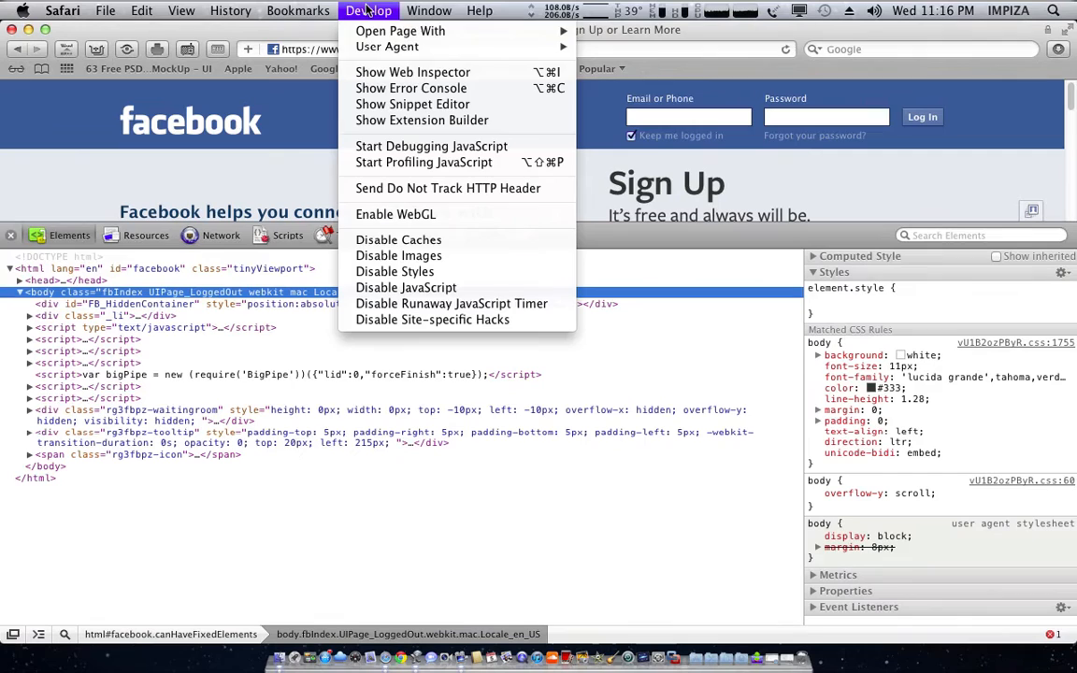
mouse_move(412, 72)
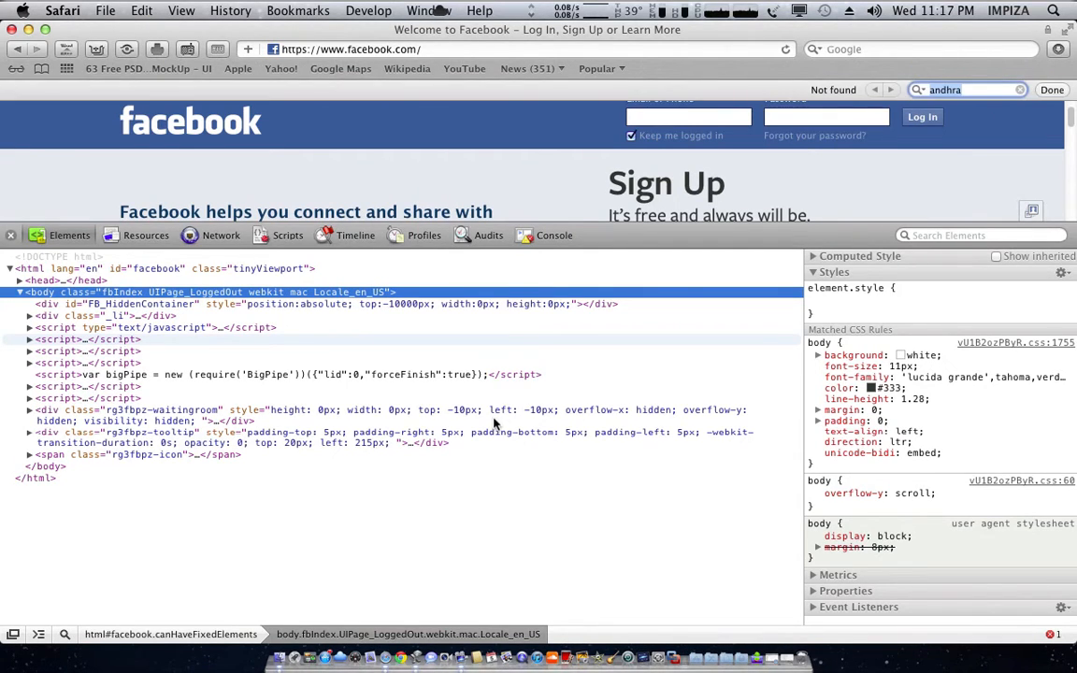
- Search 'pa' in Elements to locate the password input and change its type from password to text
type("password")
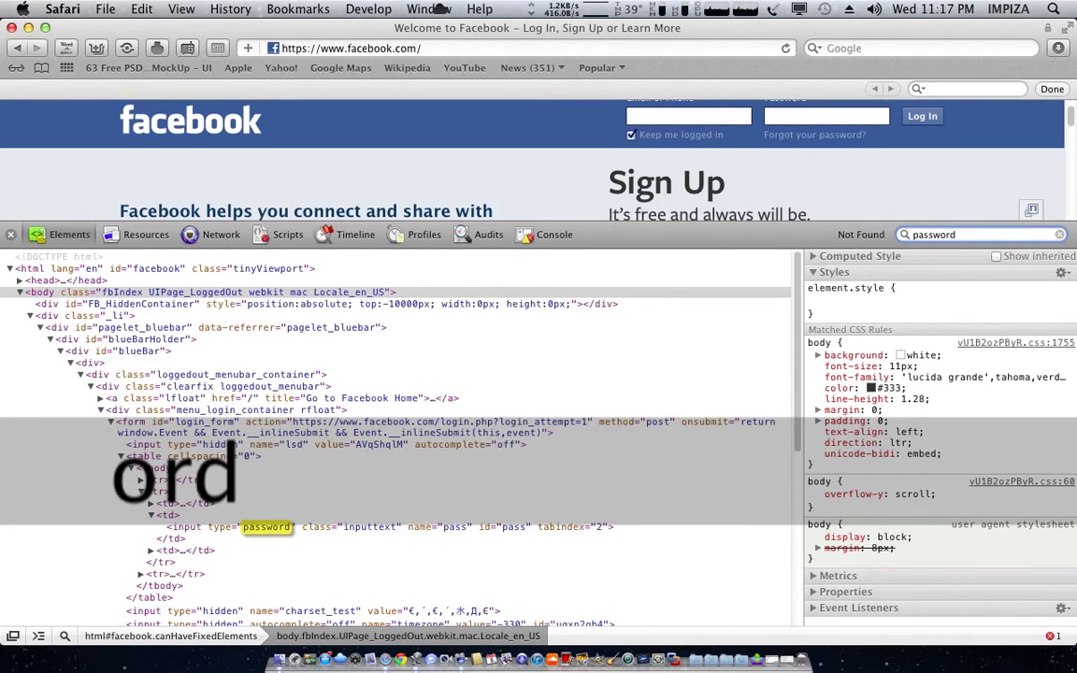
left_click(267, 526)
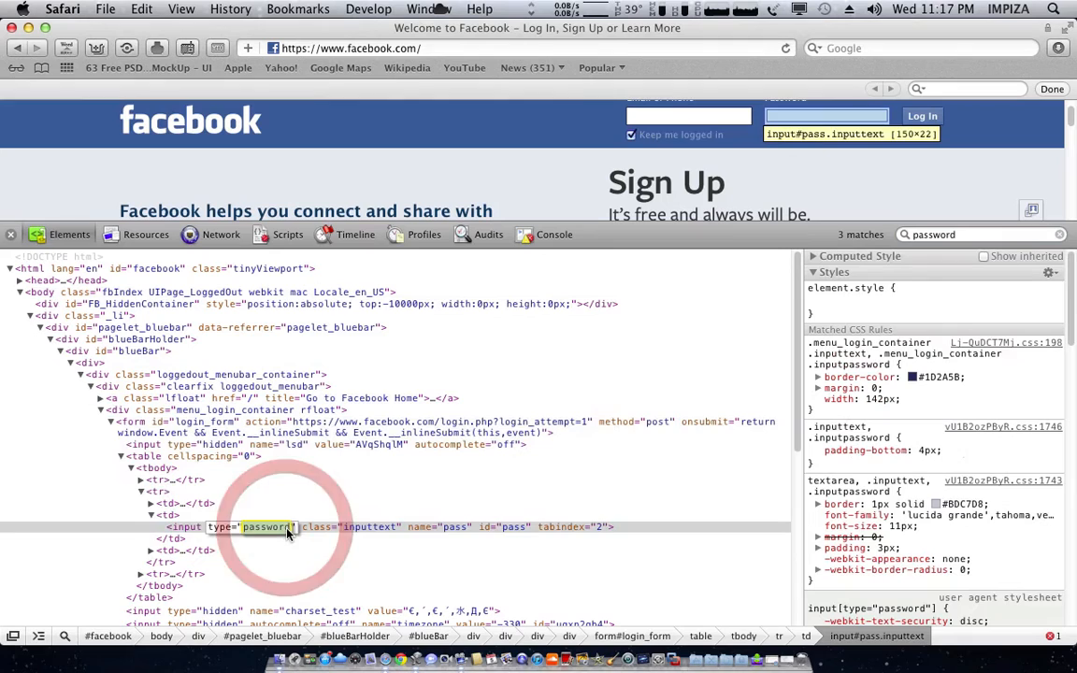
double_click(267, 527)
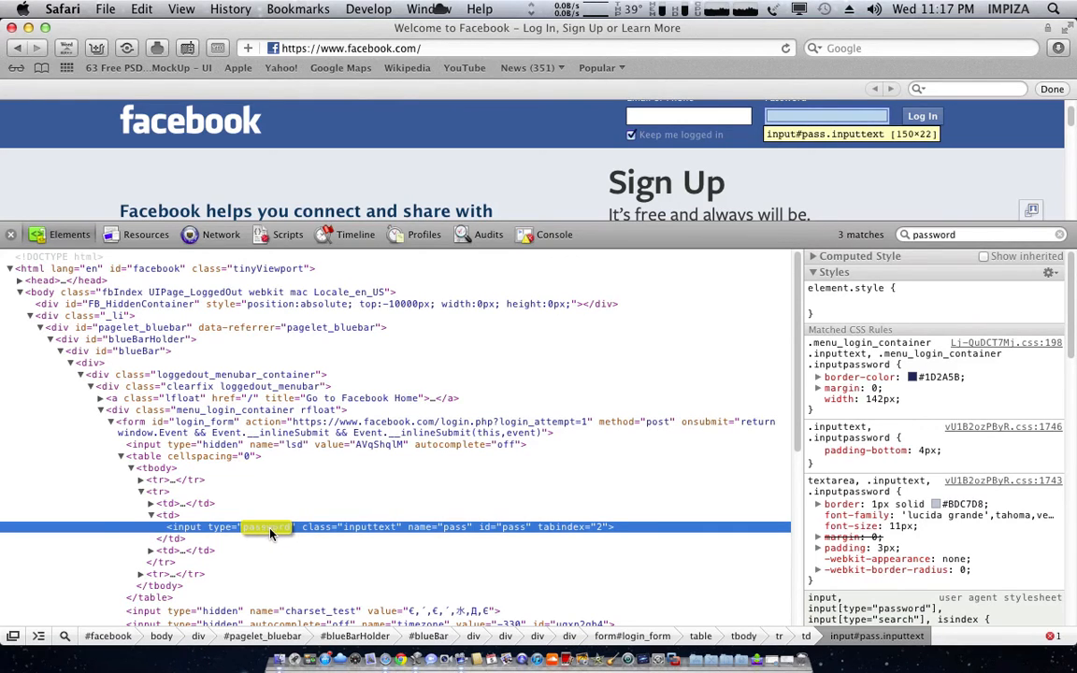
left_click(825, 115)
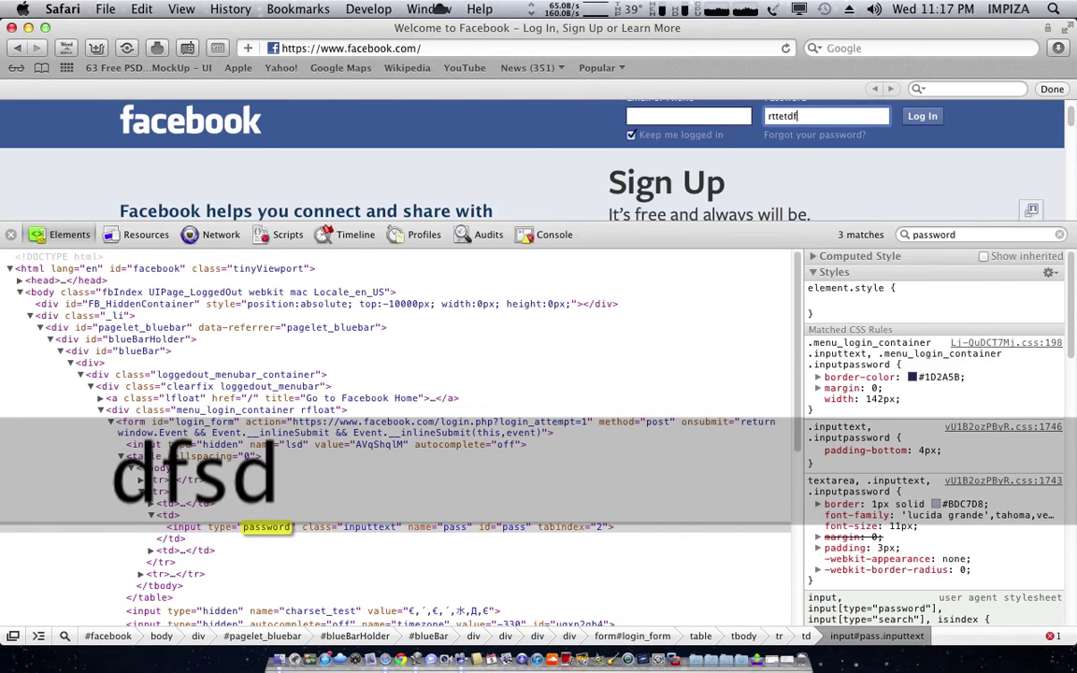
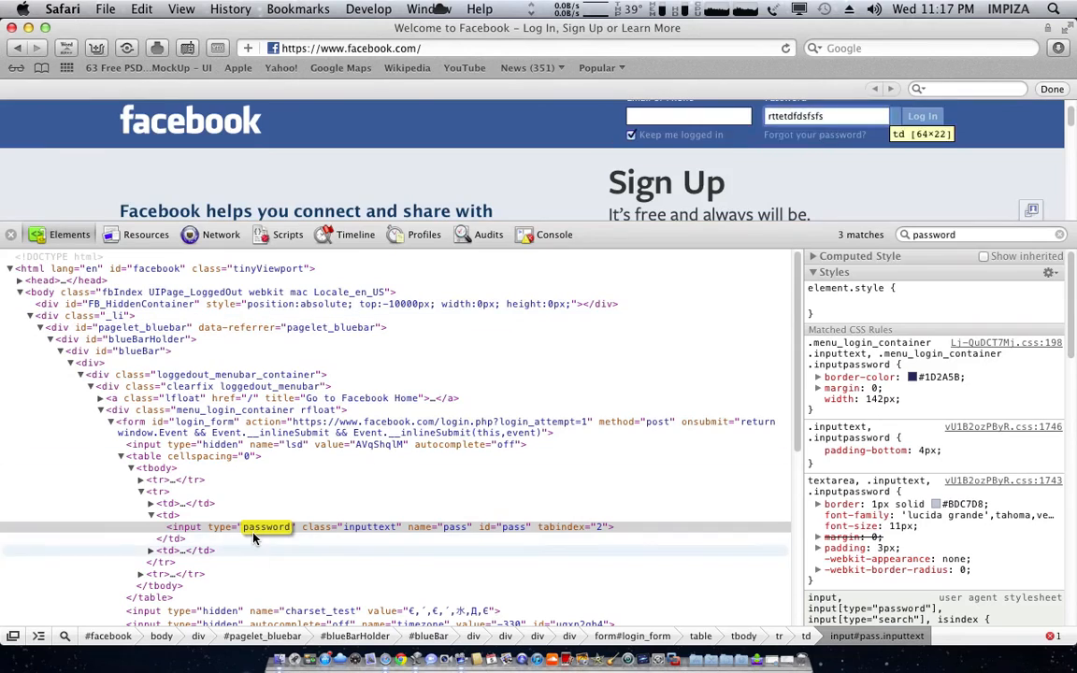
left_click(824, 115)
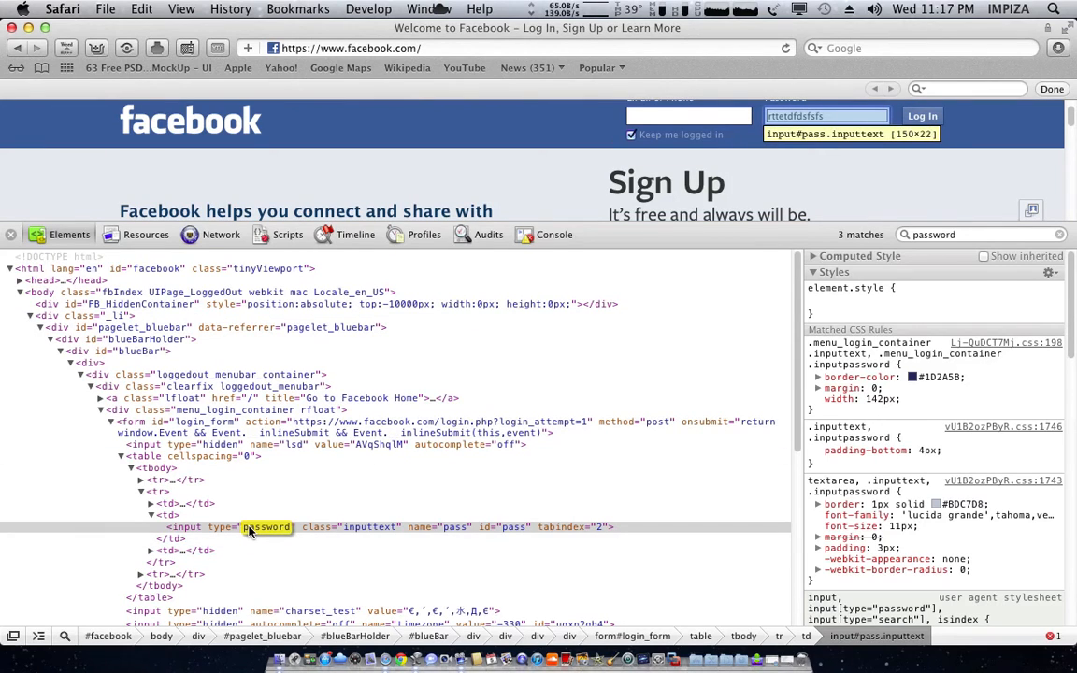